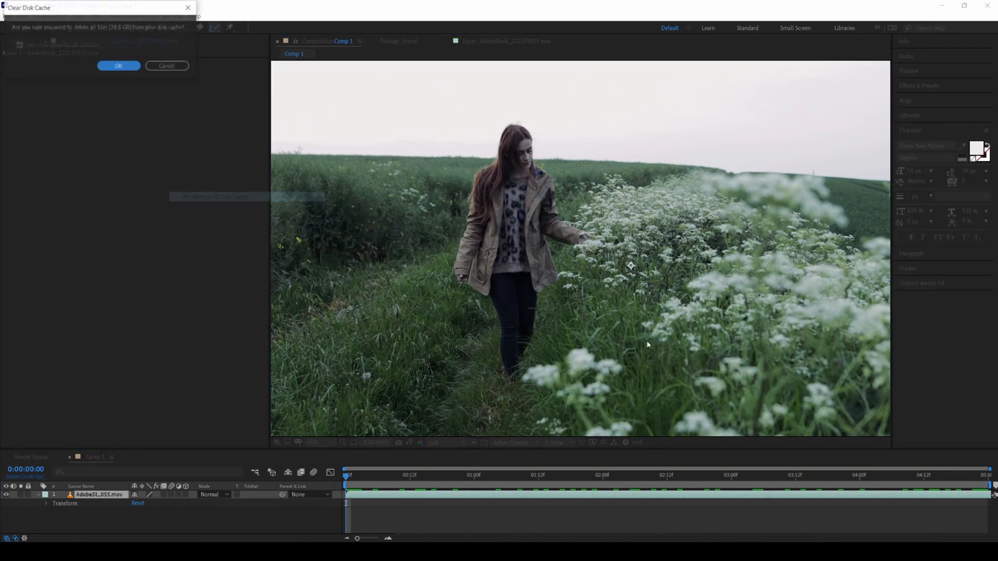
Confirm the Clear Disk Cache dialog to empty After Effects' disk cache.
{"action": "left_click", "coordinate": [119, 66]}
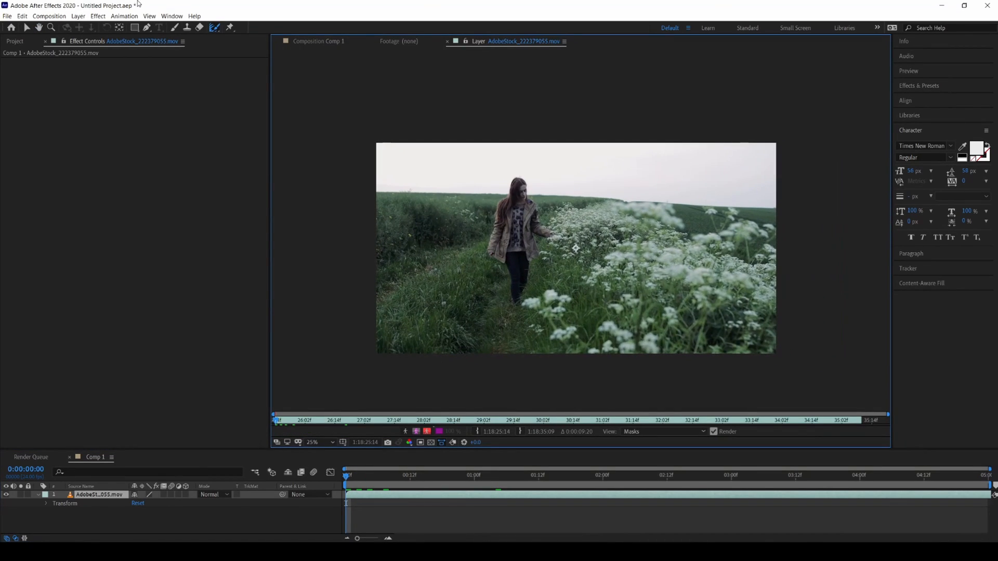
Zoom in and paint Roto Brush strokes over the woman and her jacket, subtracting nearby grass.
{"action": "left_click", "coordinate": [215, 27]}
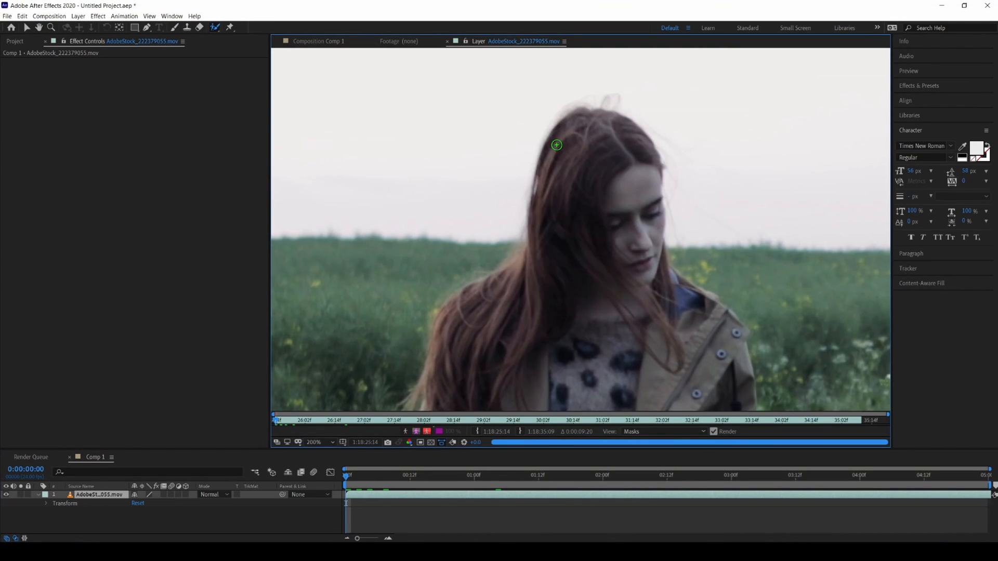
{"action": "left_click_drag", "start_coordinate": [557, 145], "coordinate": [647, 170]}
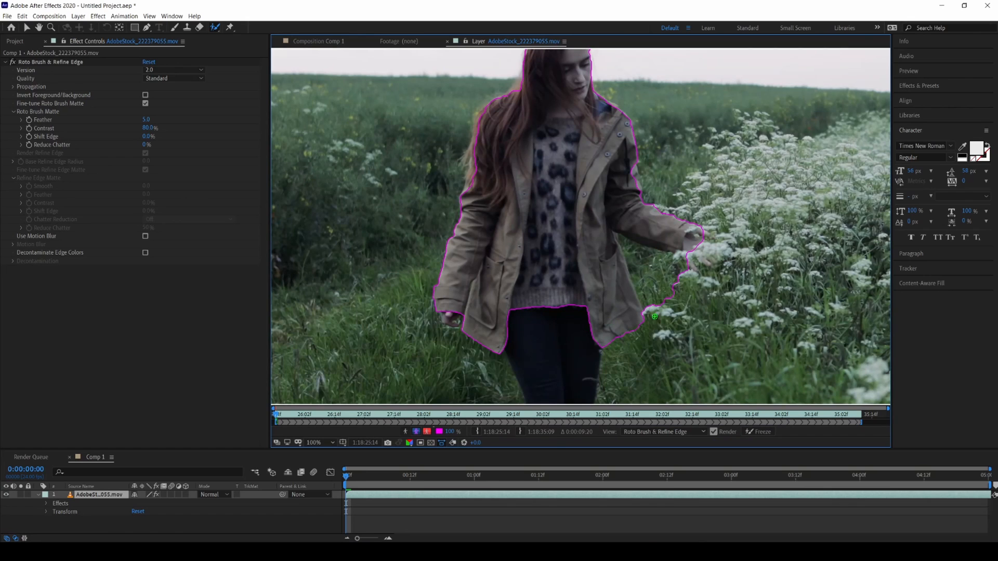
{"action": "left_click_drag", "start_coordinate": [630, 254], "coordinate": [667, 288]}
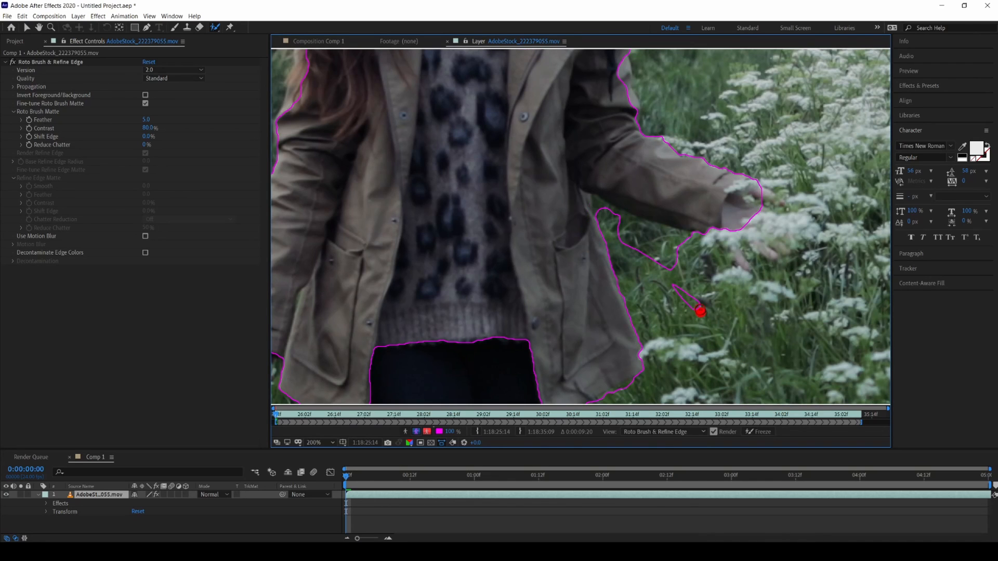
{"action": "left_click_drag", "start_coordinate": [699, 311], "coordinate": [641, 231]}
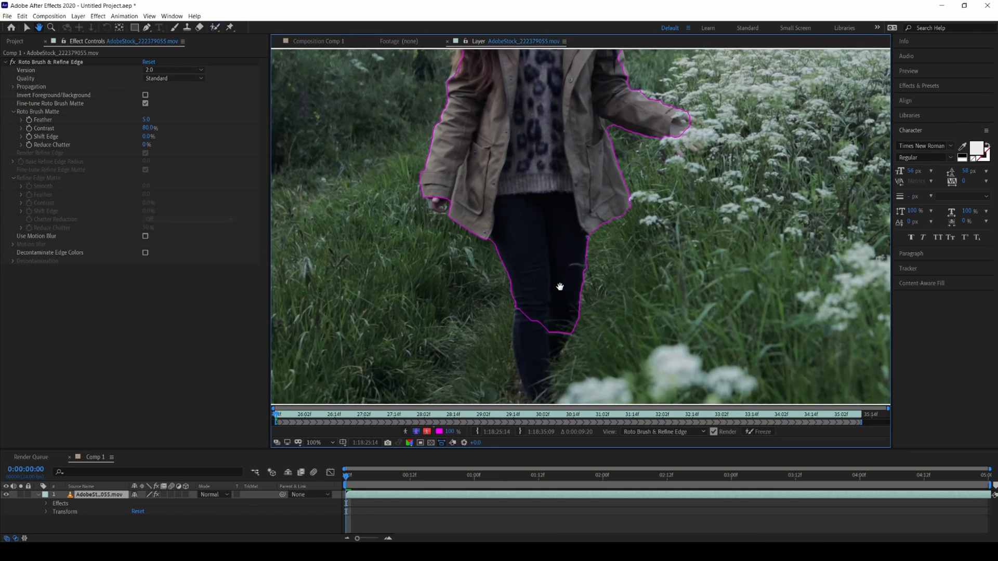
Add the top and side of her hair to the roto selection, then view the whole figure.
{"action": "left_click_drag", "start_coordinate": [539, 285], "coordinate": [539, 331]}
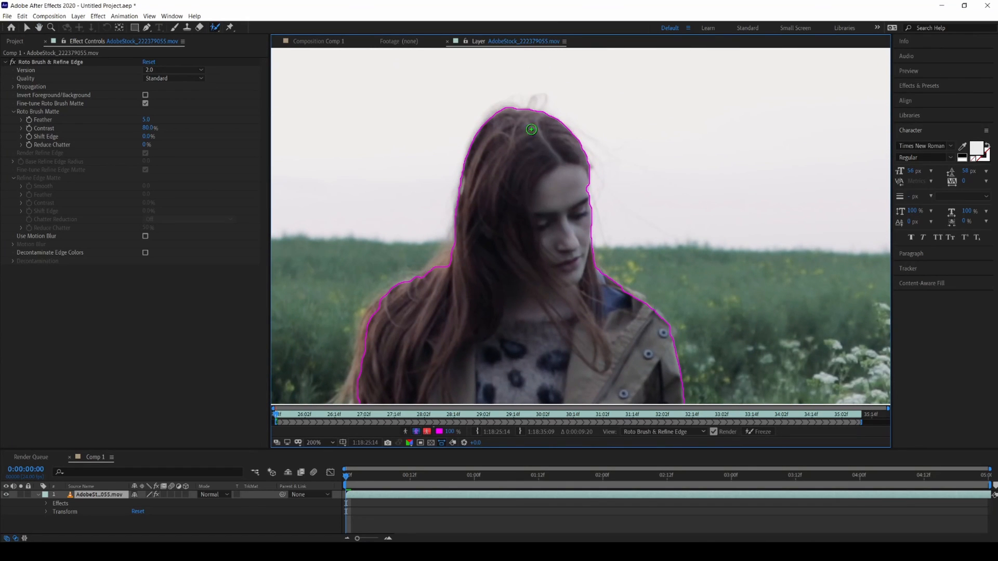
{"action": "left_click", "coordinate": [312, 443]}
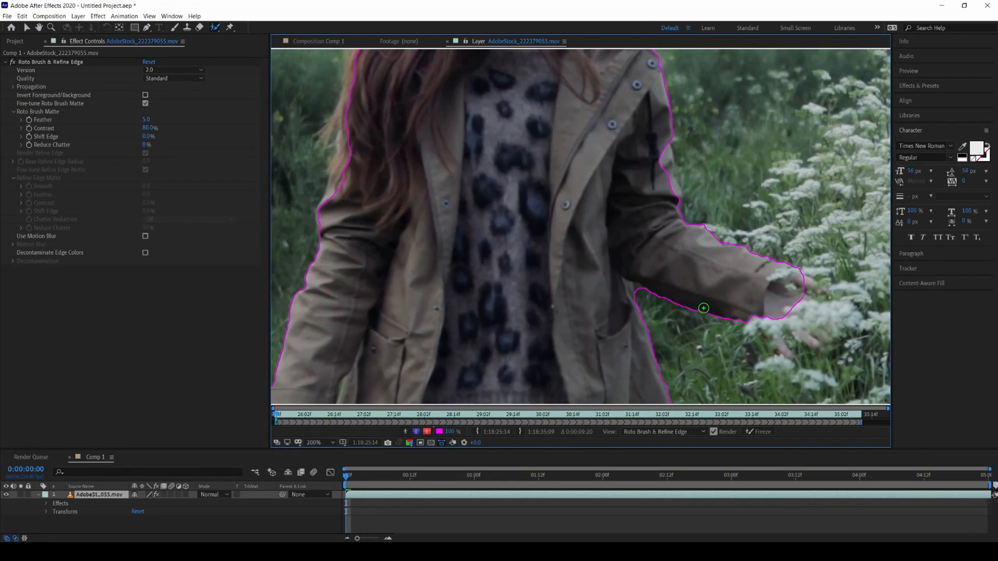
{"action": "left_click_drag", "start_coordinate": [703, 308], "coordinate": [661, 162]}
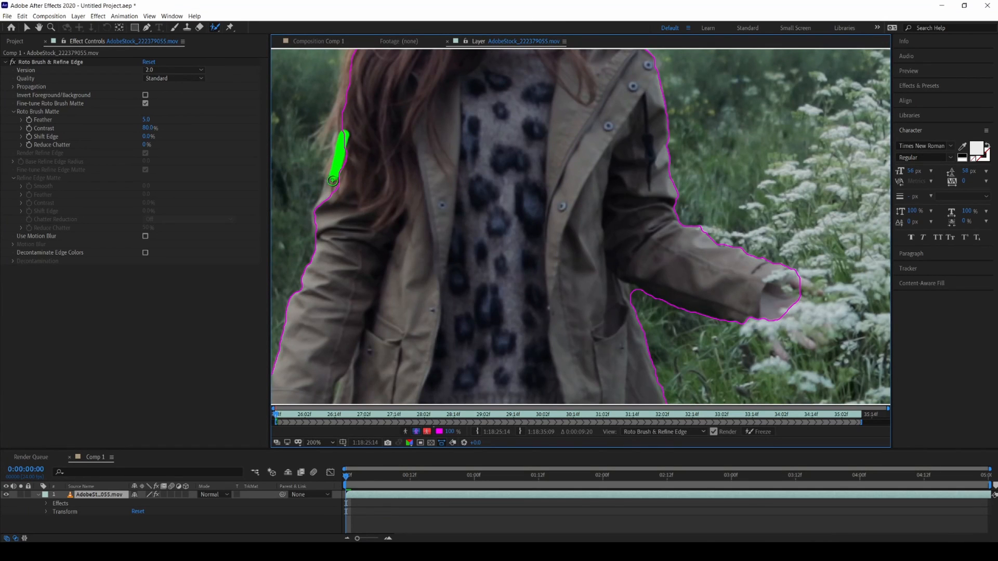
{"action": "left_click", "coordinate": [311, 442]}
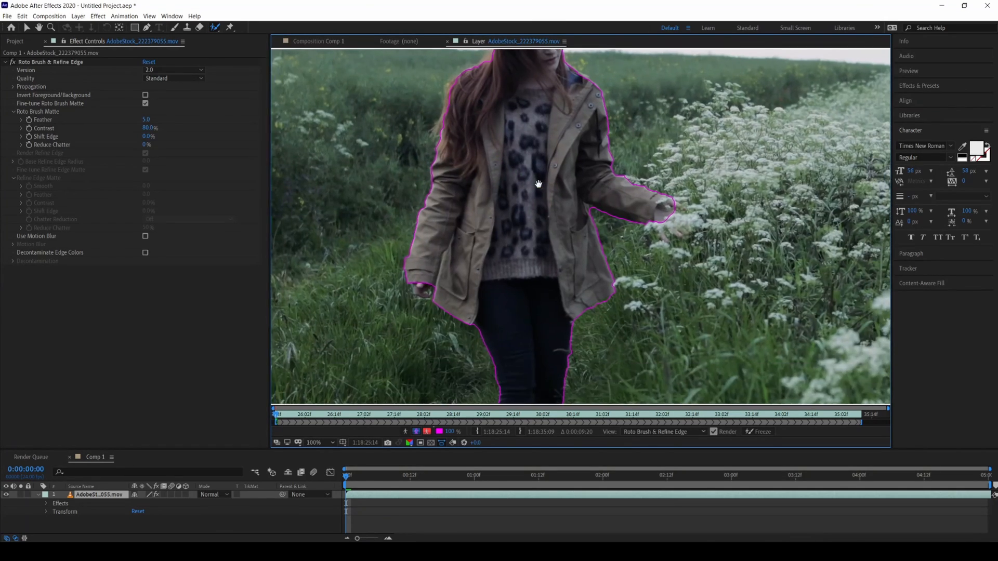
Zoom in and subtract the grass gap between her legs from the roto matte.
{"action": "left_click", "coordinate": [314, 442]}
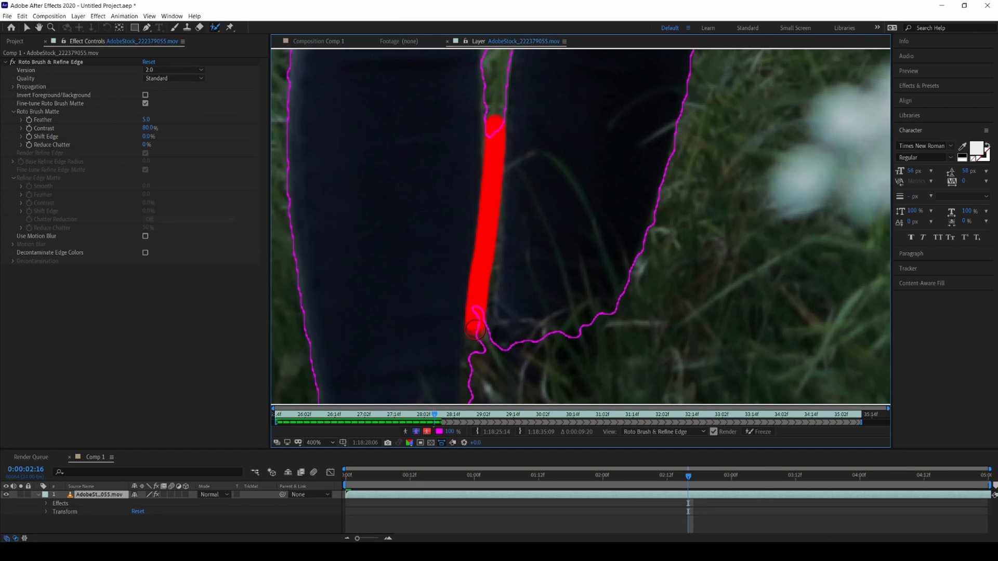
{"action": "left_click", "coordinate": [331, 443]}
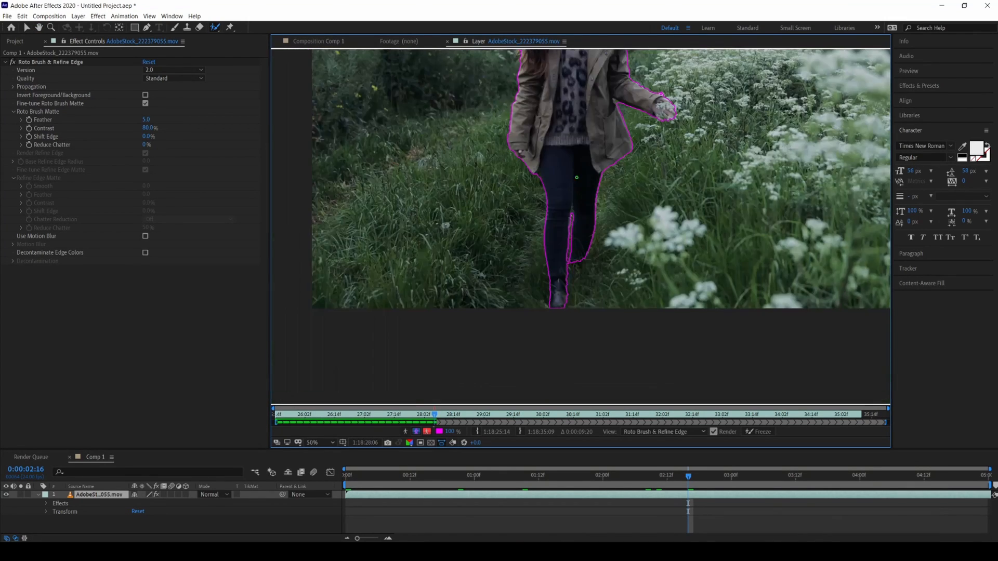
{"action": "left_click", "coordinate": [313, 442]}
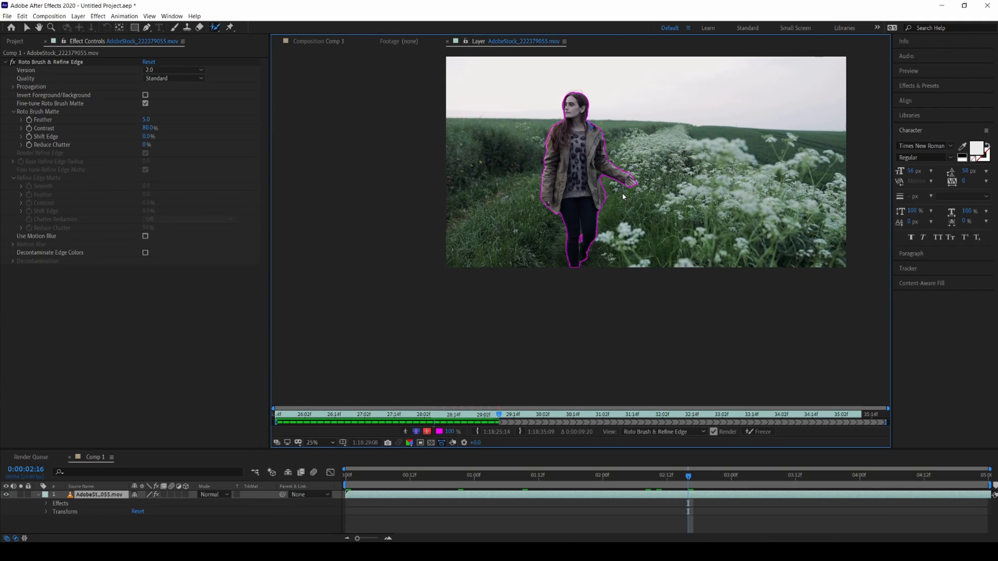
Propagate the Roto Brush through the clip and add her fingers among the flowers at 8:12.
{"action": "left_click", "coordinate": [512, 414]}
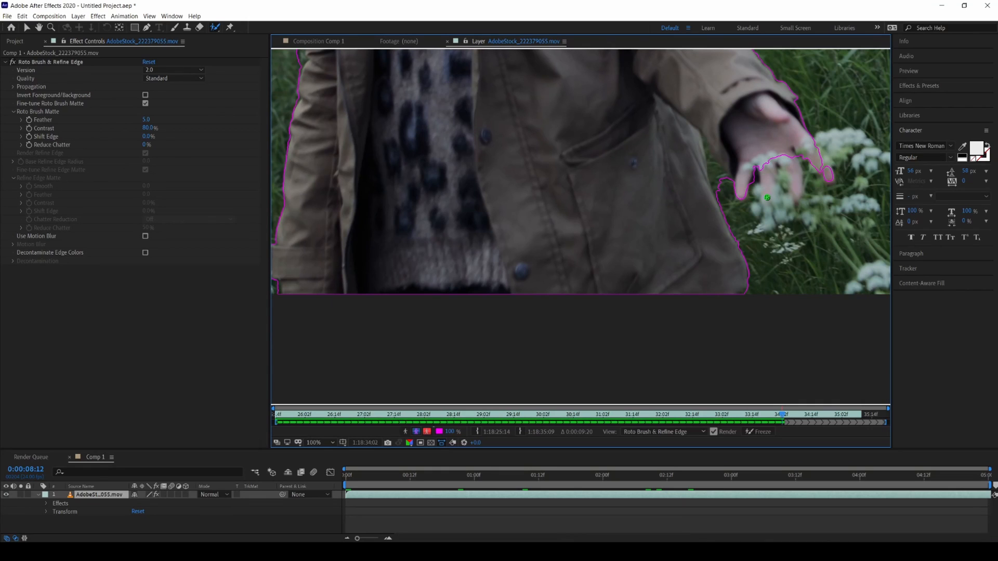
{"action": "left_click_drag", "start_coordinate": [767, 198], "coordinate": [779, 224]}
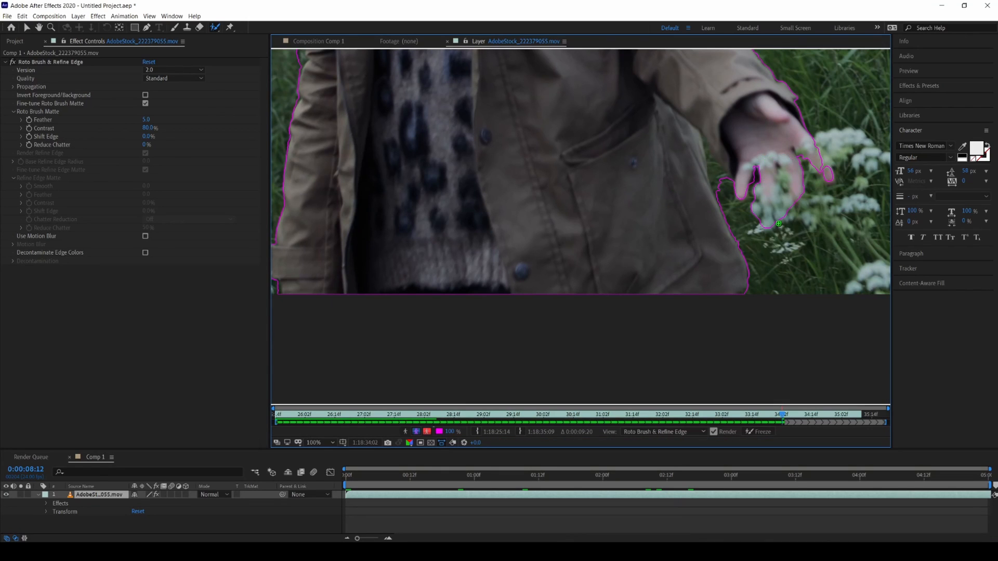
{"action": "left_click", "coordinate": [314, 442]}
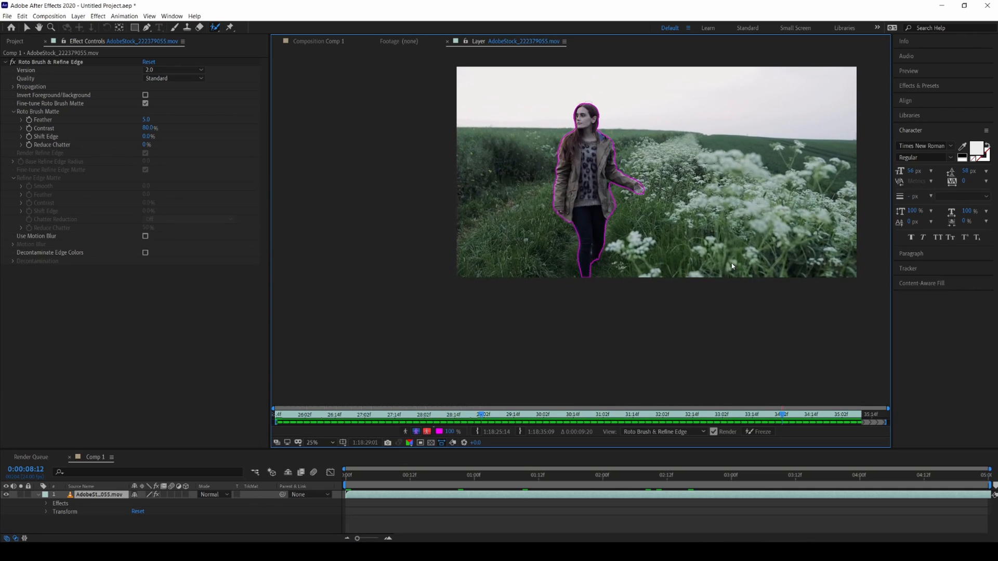
Scrub through the final frames to inspect the roto boundary where she touches the flowers.
{"action": "left_click", "coordinate": [599, 414]}
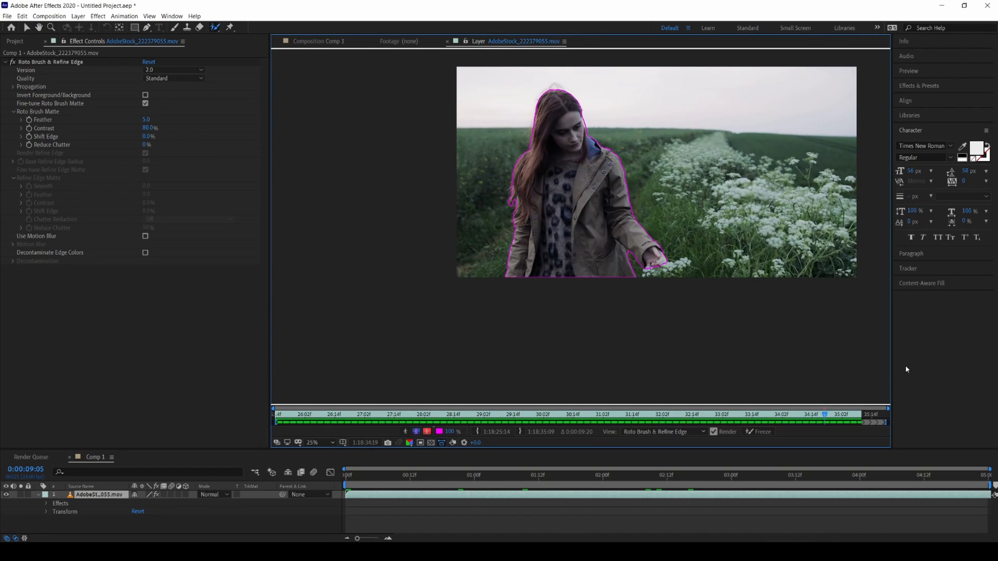
{"action": "left_click", "coordinate": [782, 415]}
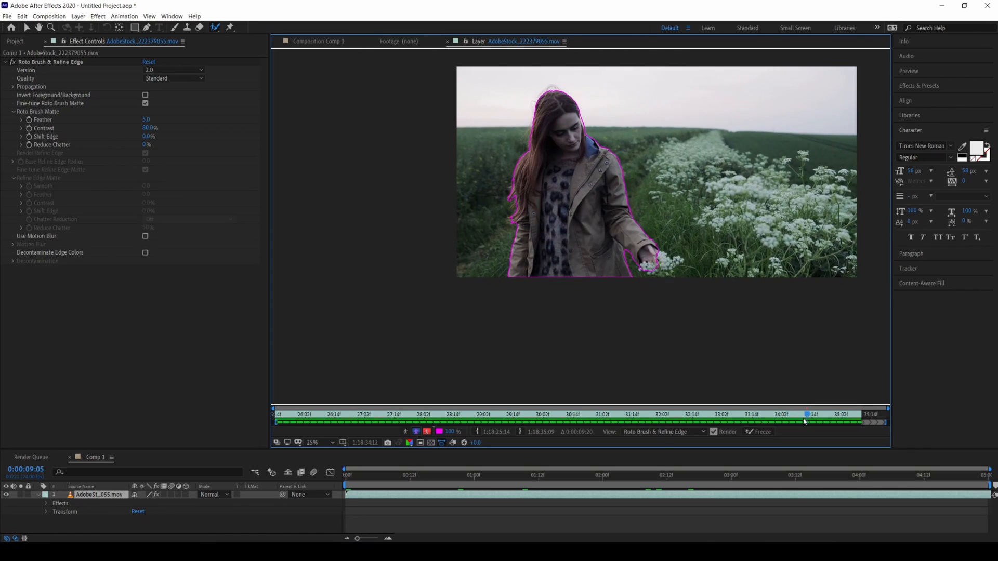
{"action": "left_click", "coordinate": [826, 414]}
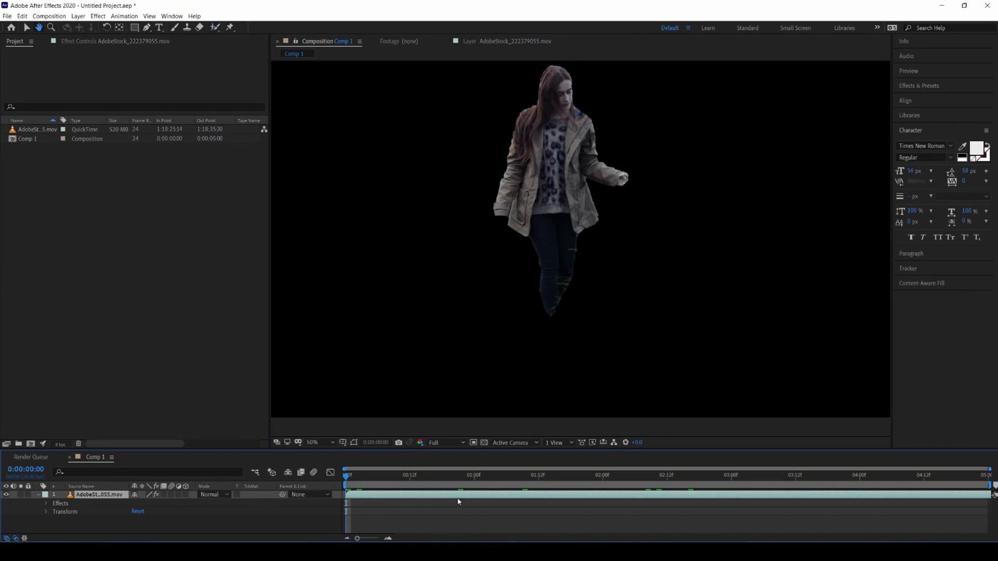
Switch to the Comp 1 composition to see the woman cut out on black.
{"action": "left_click", "coordinate": [441, 474]}
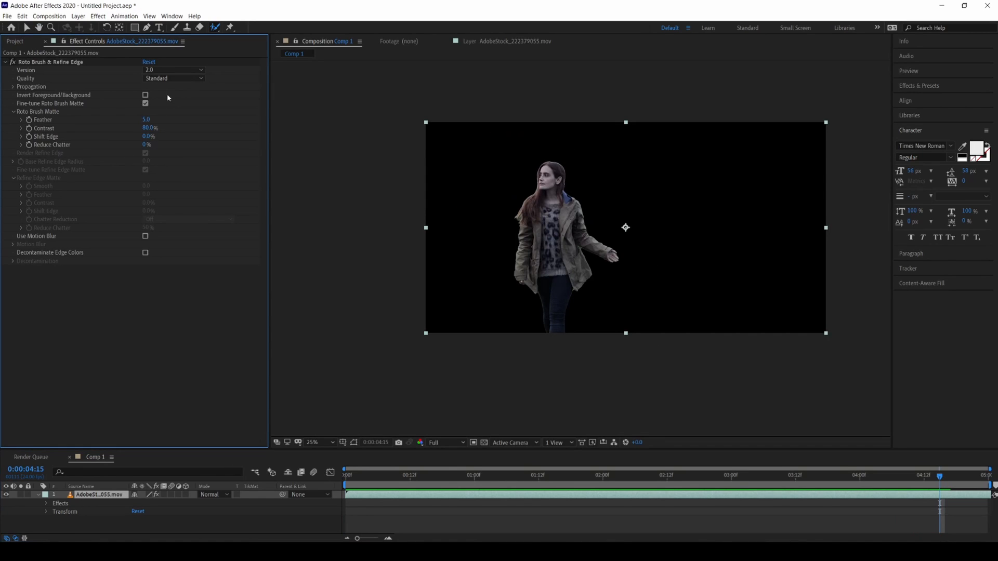
Set Roto Brush quality to Best and enter a Feather value of 10.0.
{"action": "left_click", "coordinate": [172, 77]}
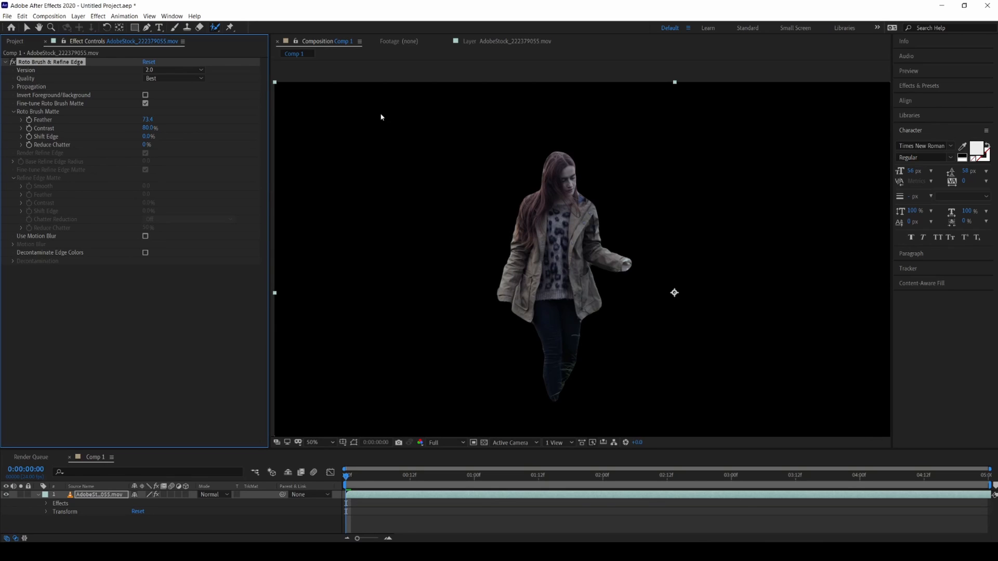
{"action": "double_click", "coordinate": [151, 119]}
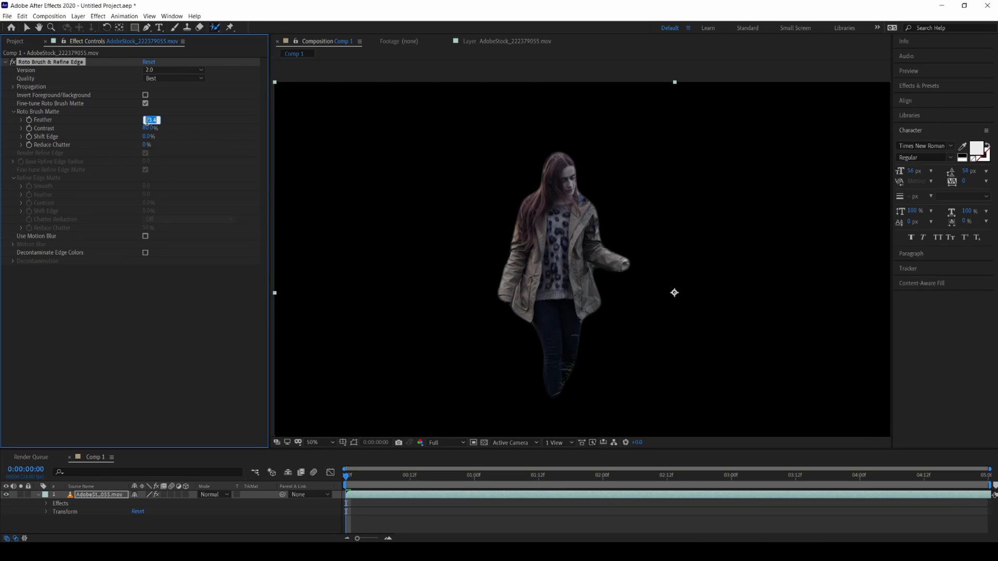
{"action": "type", "text": "10.0"}
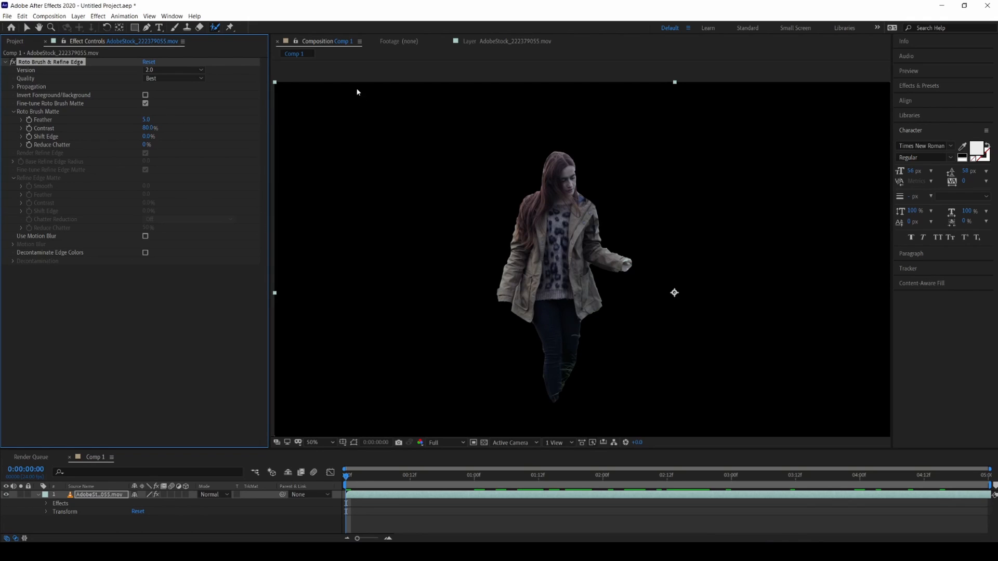
{"action": "mouse_move", "coordinate": [274, 331]}
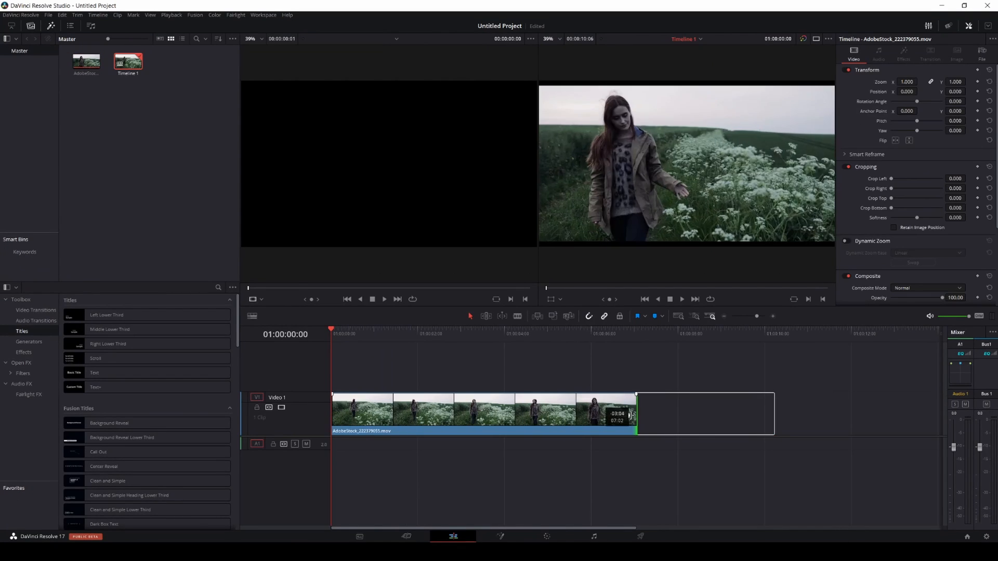
Trim the end of the woman-in-field clip on the Edit timeline to about five seconds.
{"action": "left_click_drag", "start_coordinate": [631, 413], "coordinate": [510, 414]}
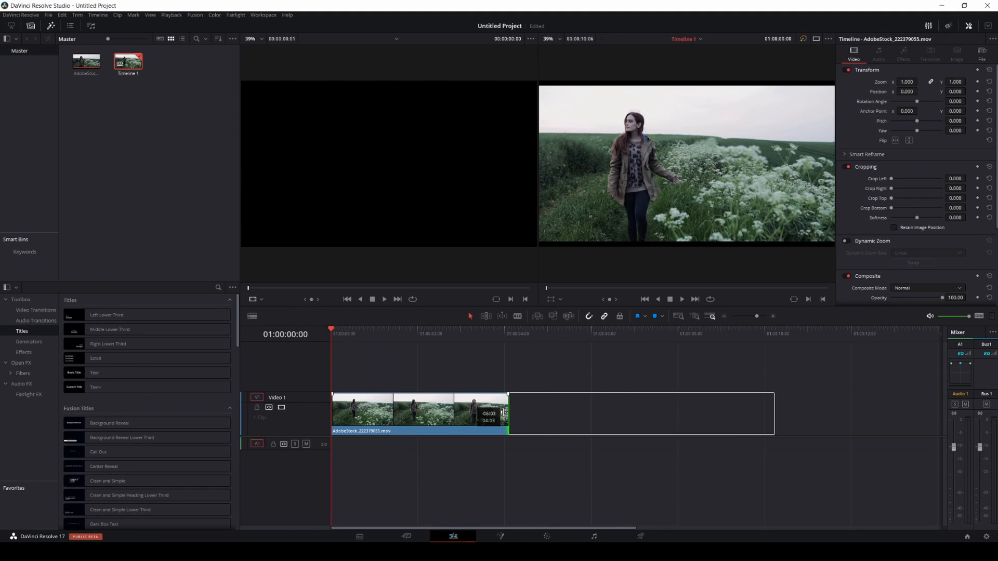
{"action": "left_click_drag", "start_coordinate": [508, 414], "coordinate": [522, 413]}
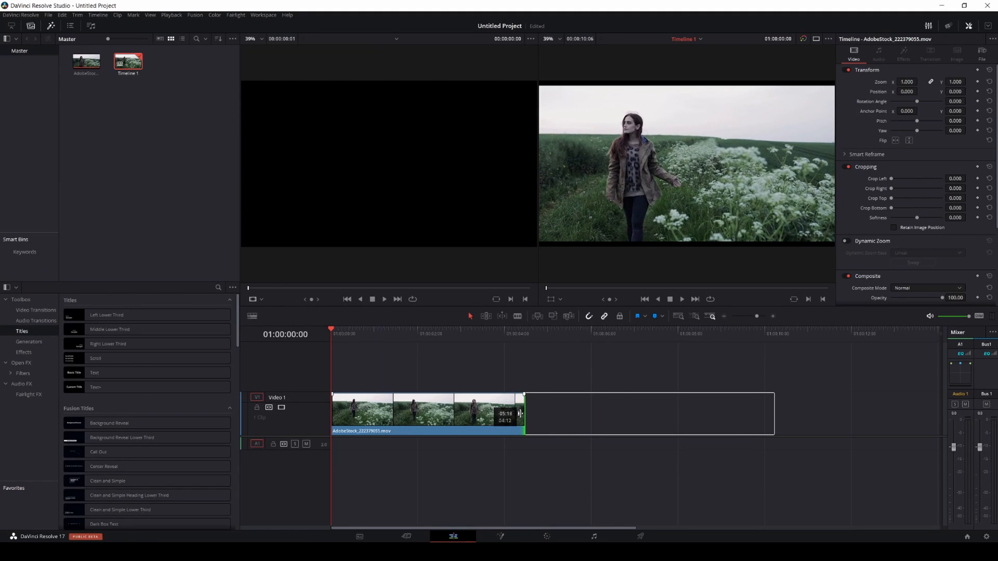
{"action": "left_click_drag", "start_coordinate": [520, 414], "coordinate": [538, 413]}
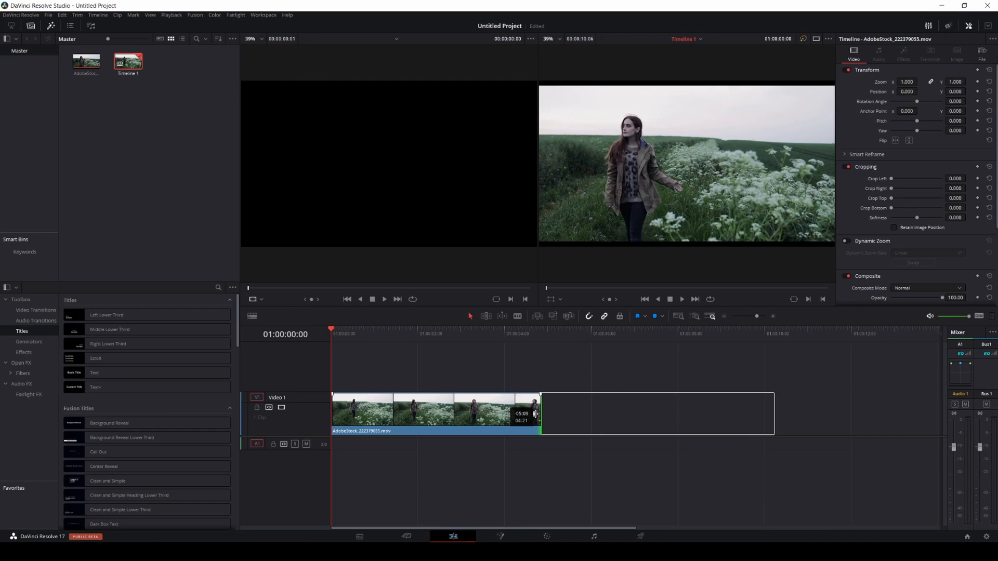
{"action": "left_click_drag", "start_coordinate": [539, 413], "coordinate": [548, 414]}
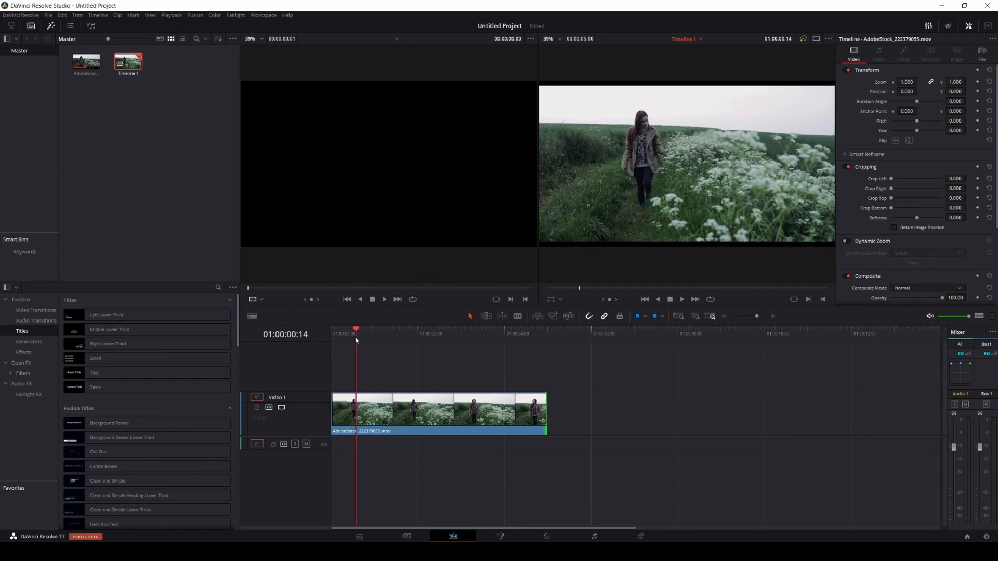
{"action": "left_click", "coordinate": [546, 536]}
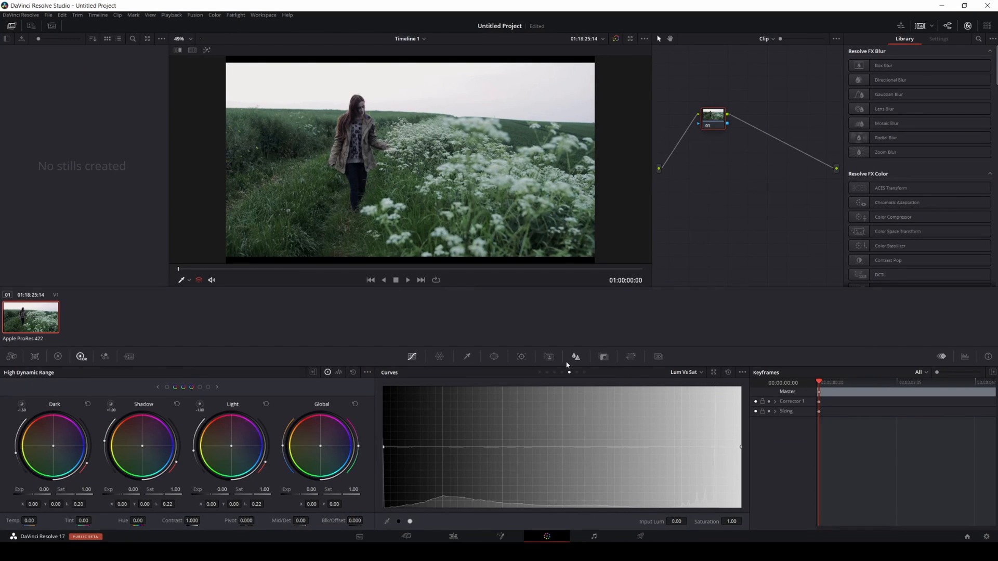
Set Magic Mask quality to Better and paint a person stroke down the walking woman.
{"action": "left_click", "coordinate": [548, 357]}
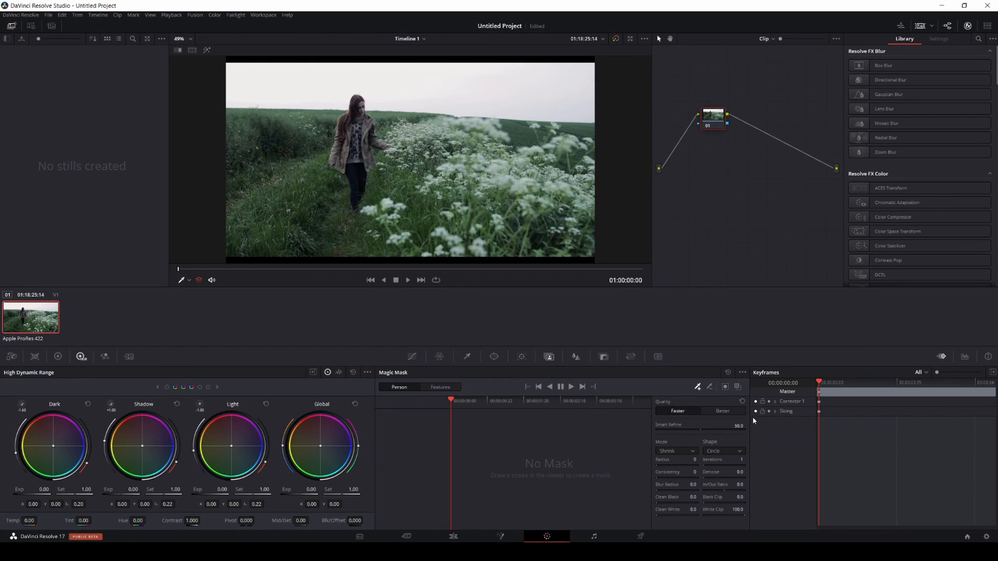
{"action": "left_click", "coordinate": [723, 411]}
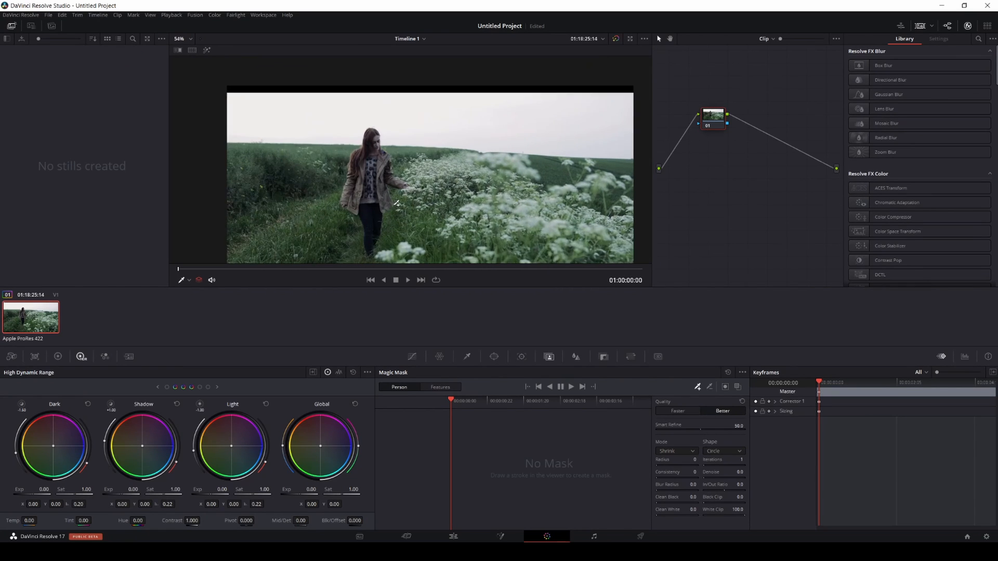
{"action": "left_click", "coordinate": [189, 280]}
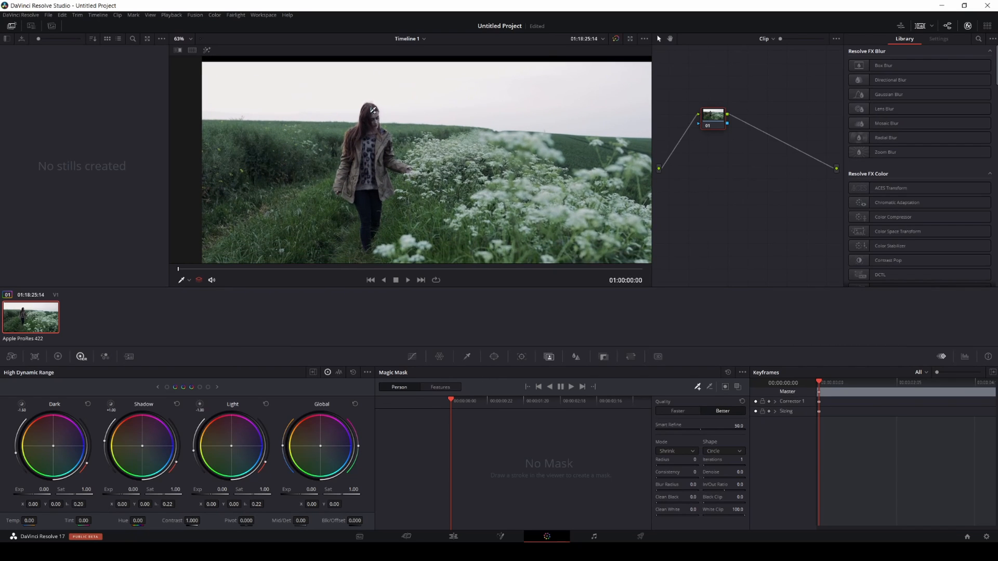
{"action": "left_click_drag", "start_coordinate": [372, 111], "coordinate": [366, 219]}
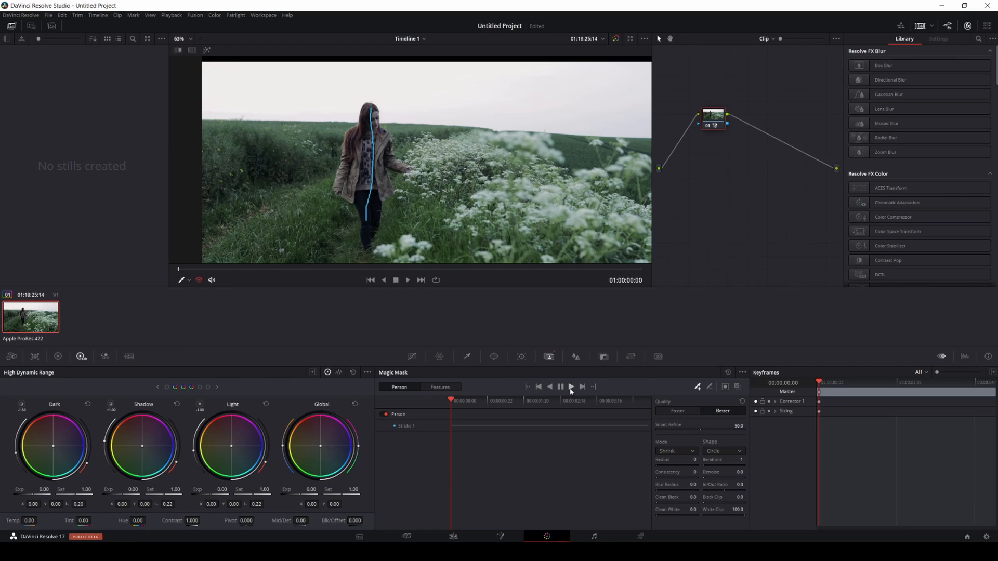
{"action": "mouse_move", "coordinate": [854, 331]}
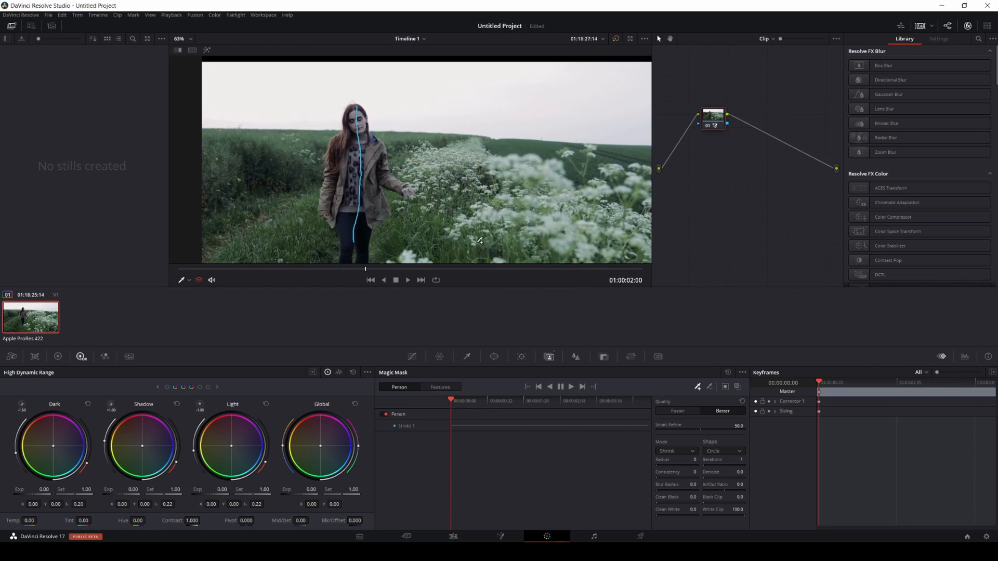
Track the person mask forward through the clip and play it back for review.
{"action": "left_click", "coordinate": [406, 280]}
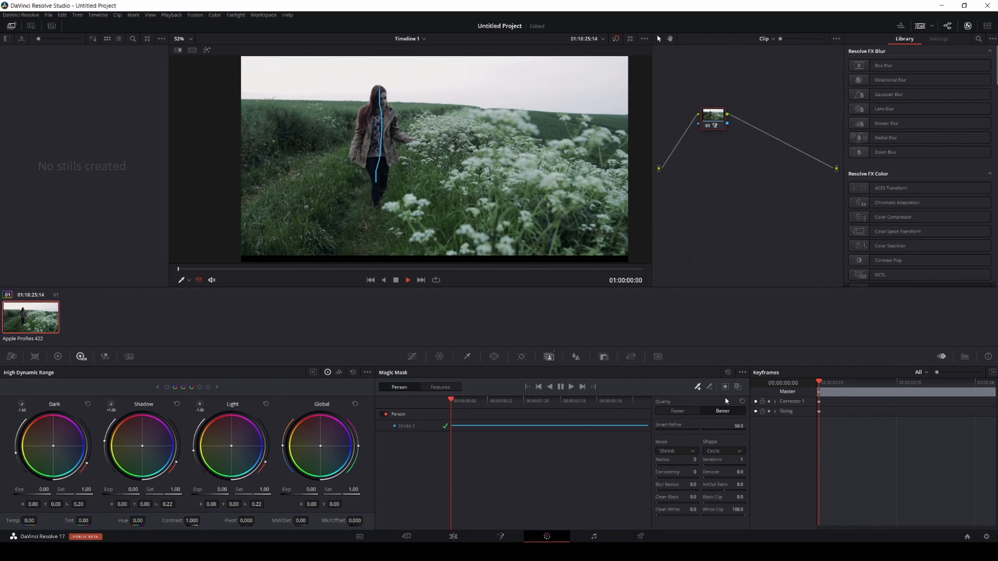
{"action": "mouse_move", "coordinate": [725, 387]}
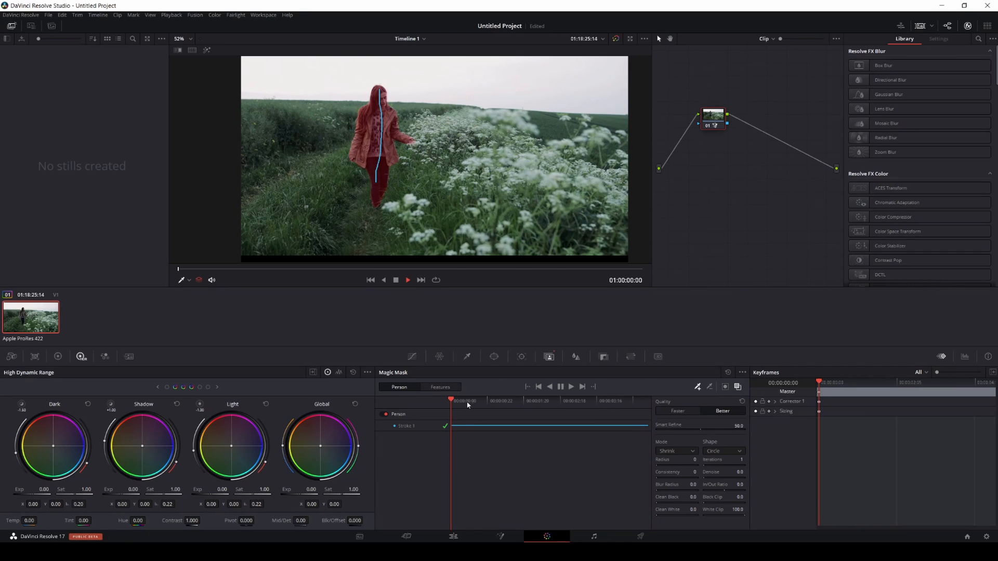
{"action": "left_click", "coordinate": [489, 400]}
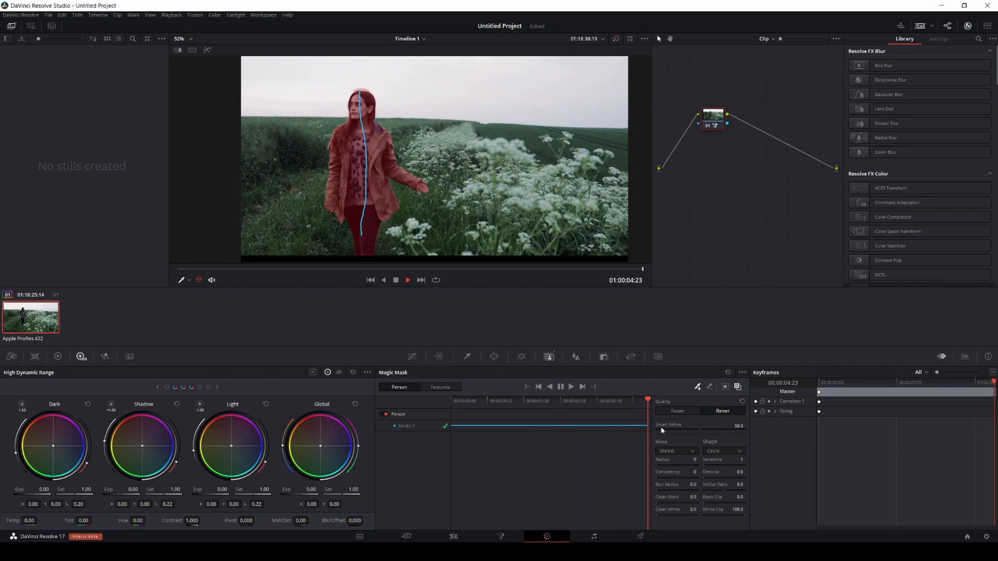
{"action": "left_click", "coordinate": [628, 400]}
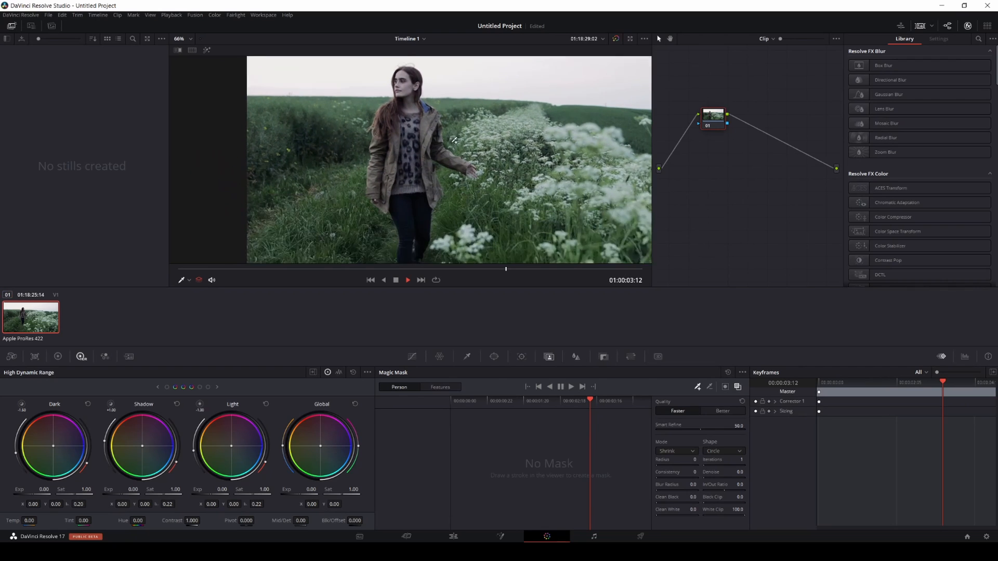
Switch the Magic Mask to Better quality and draw a new stroke down the woman.
{"action": "left_click", "coordinate": [371, 280]}
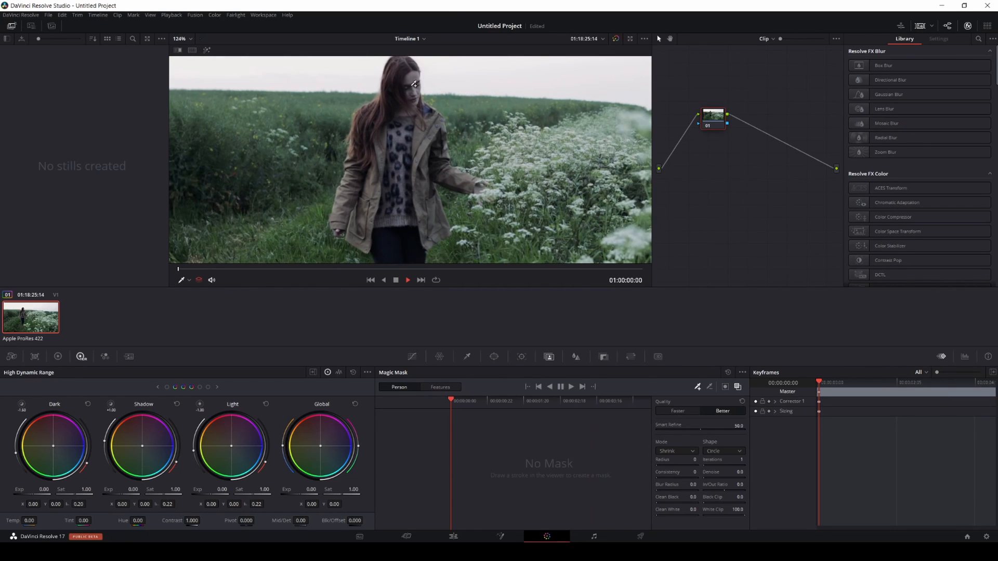
{"action": "left_click_drag", "start_coordinate": [412, 82], "coordinate": [410, 245]}
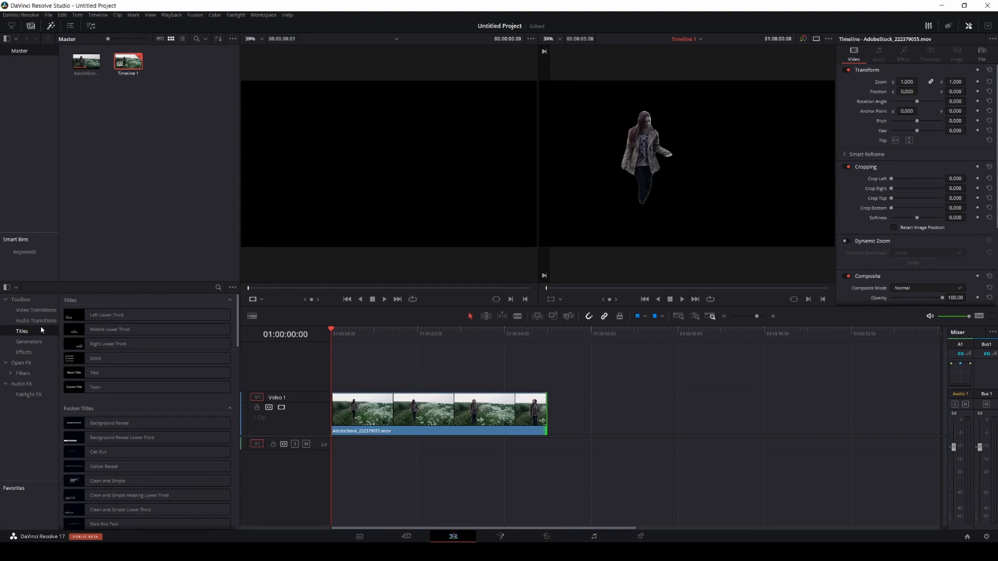
Return to the Color page to keep grading the masked clip.
{"action": "left_click", "coordinate": [29, 342]}
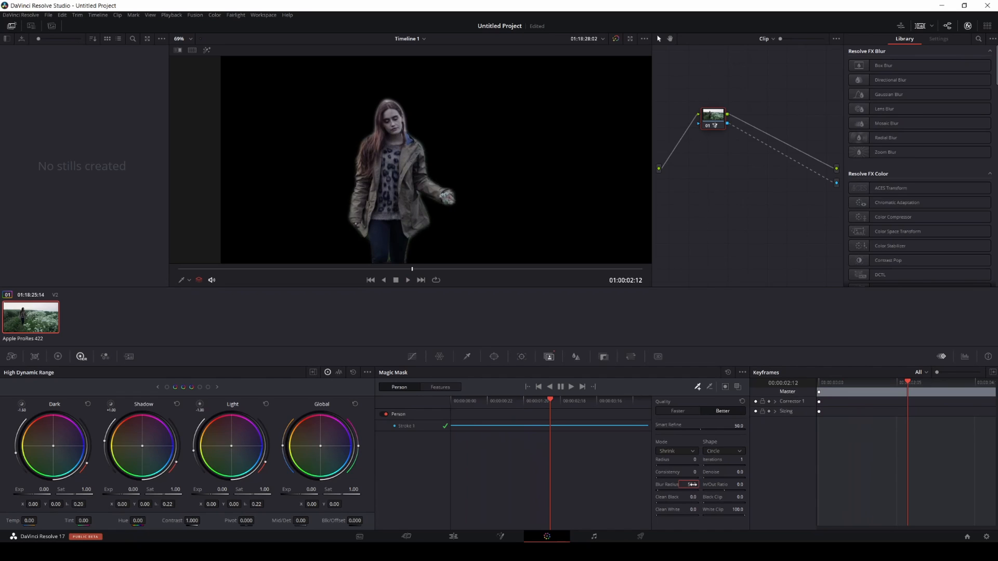
Set the Magic Mask blur radius to 50 and scrub several frames to inspect the edges.
{"action": "left_click", "coordinate": [691, 484]}
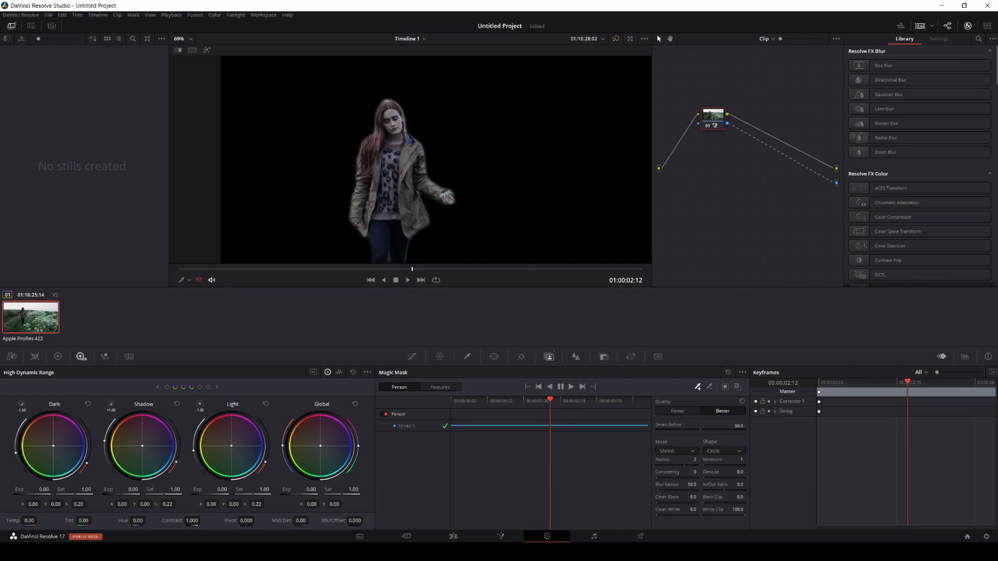
{"action": "left_click", "coordinate": [407, 280]}
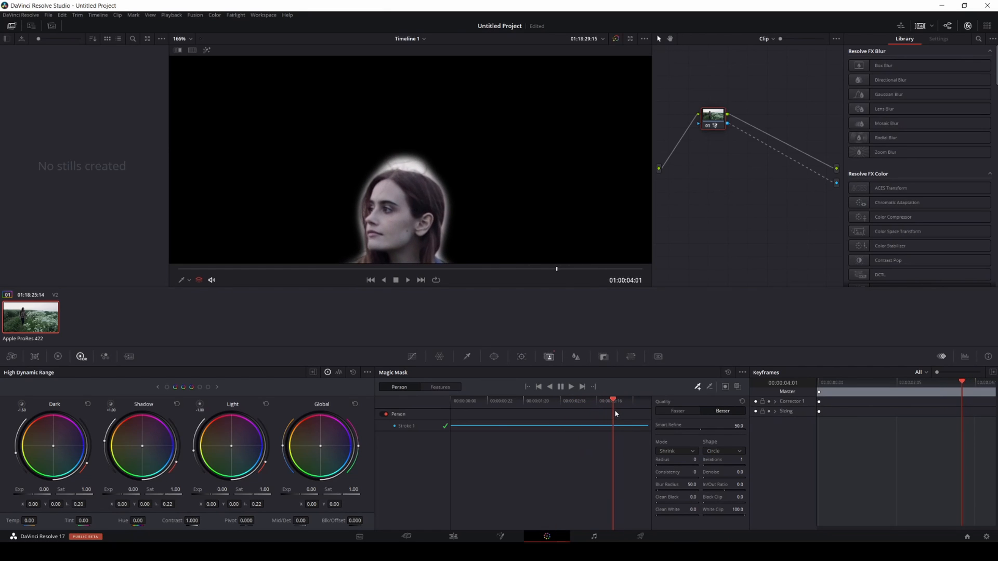
{"action": "left_click", "coordinate": [553, 407]}
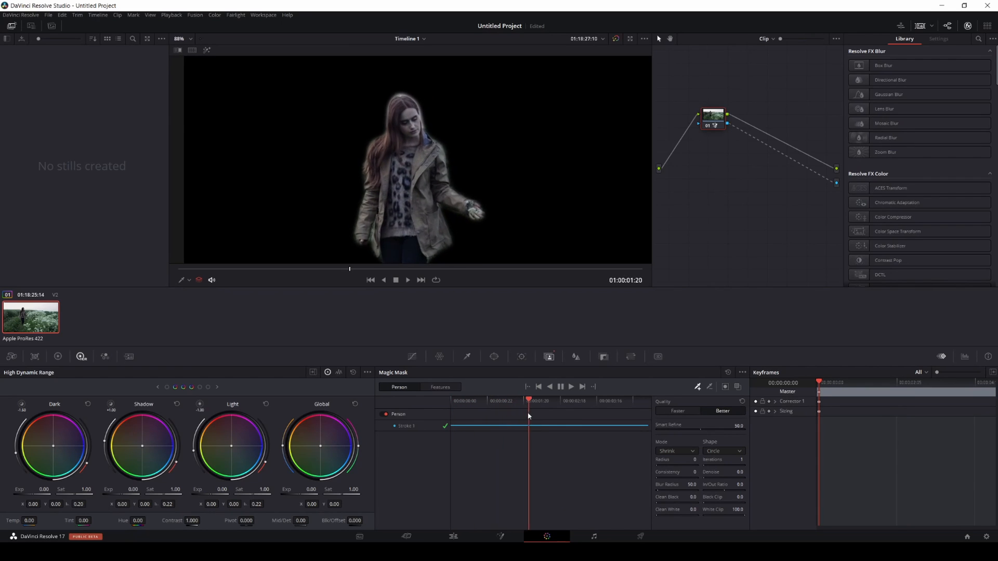
{"action": "left_click", "coordinate": [590, 400]}
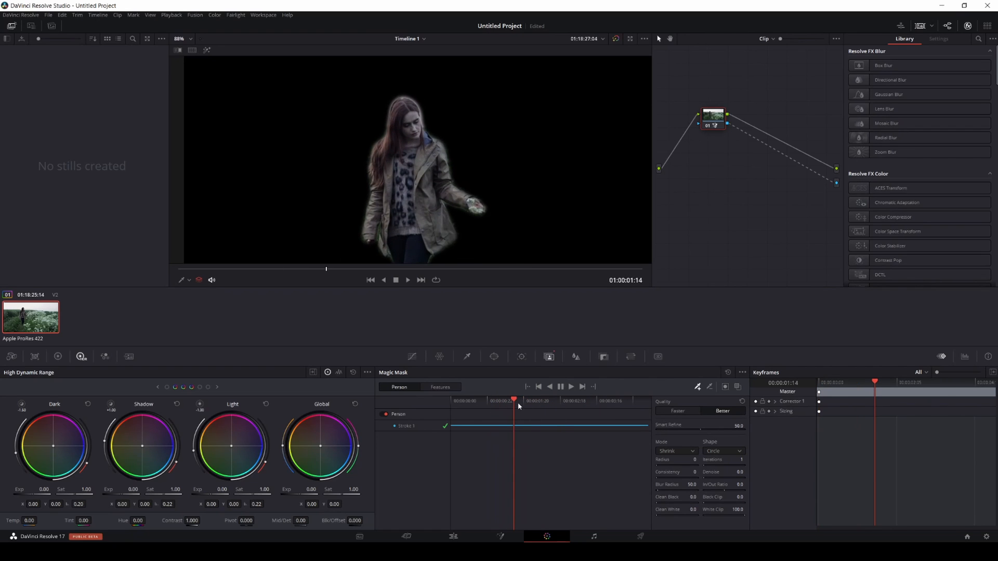
{"action": "left_click", "coordinate": [524, 400]}
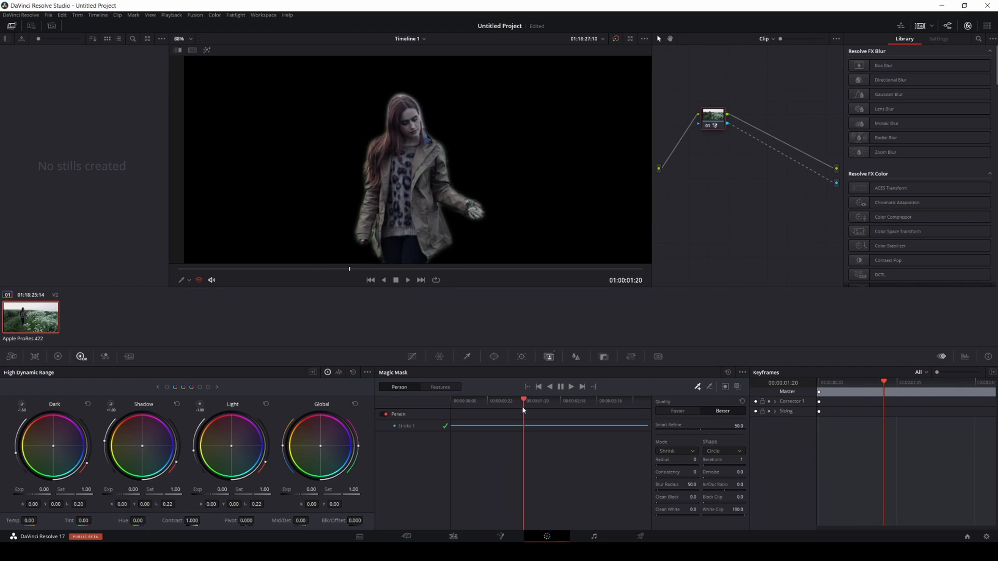
{"action": "left_click", "coordinate": [585, 400]}
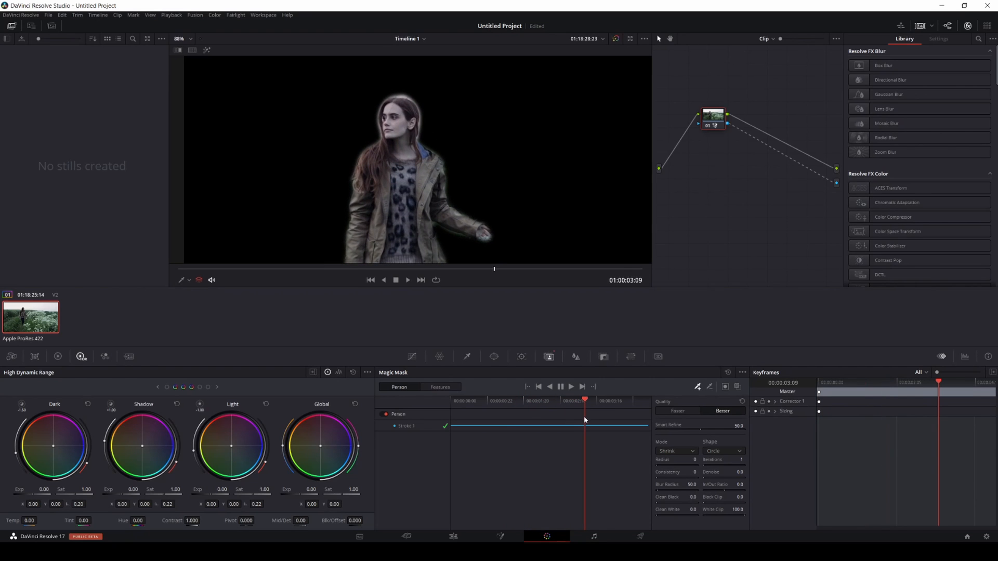